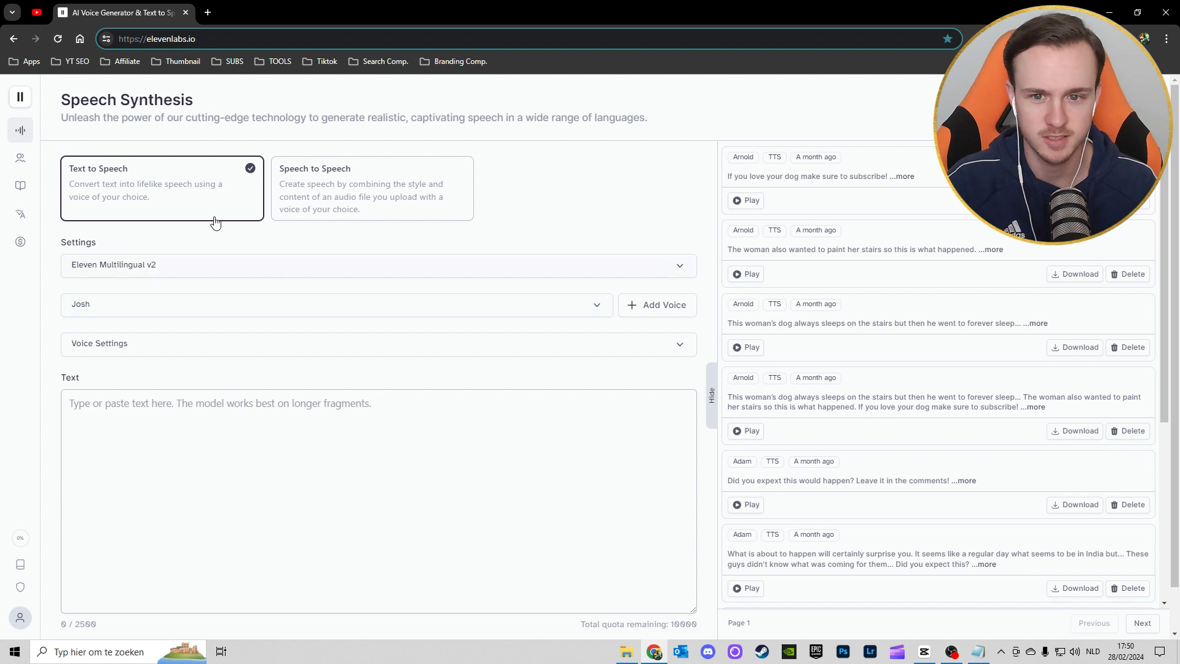
{"action": "mouse_move", "coordinate": [839, 219]}
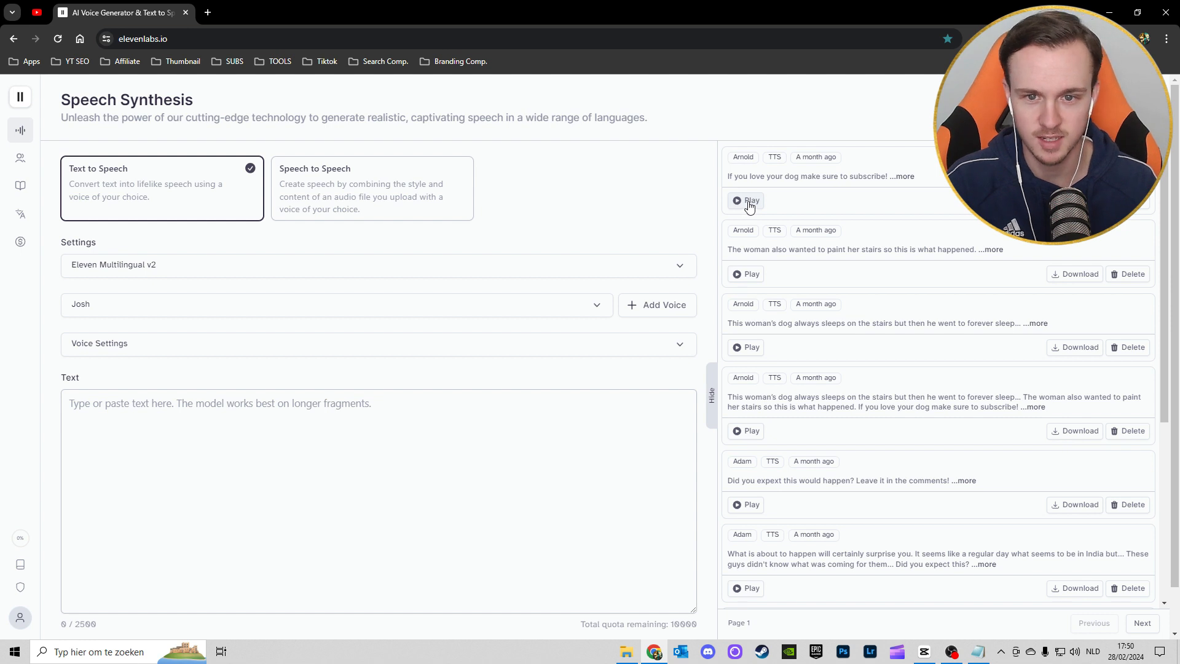
Play the subscribe-reminder and stair-painting Arnold clips from history, then stop playback
{"action": "left_click", "coordinate": [745, 200]}
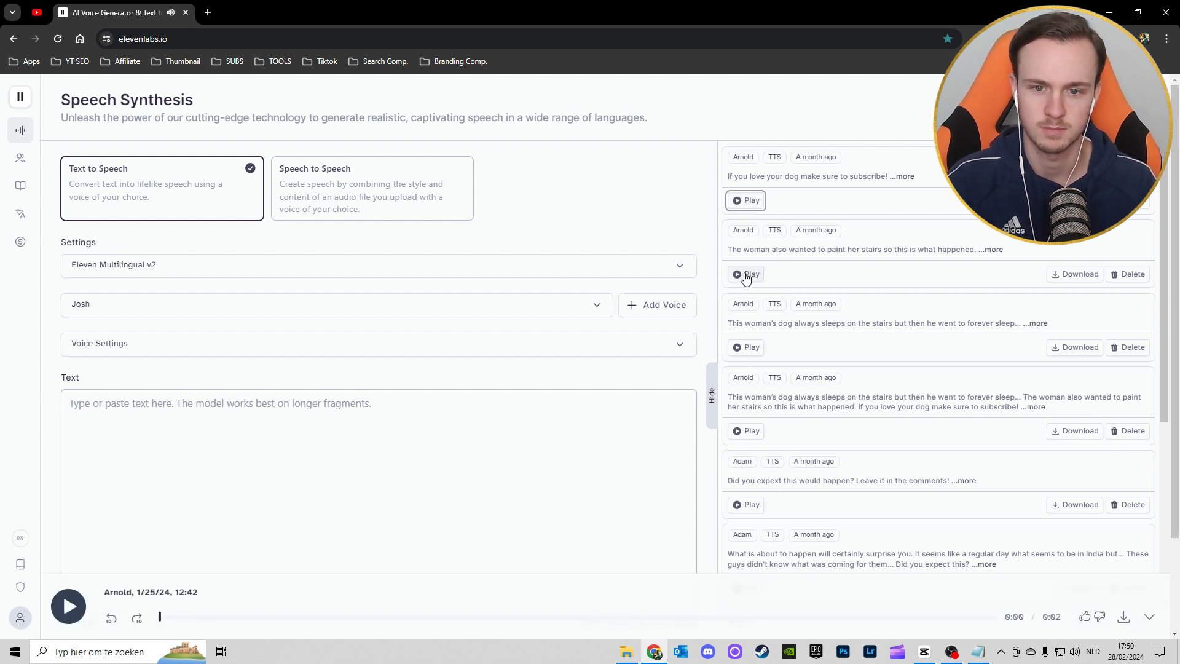
{"action": "left_click", "coordinate": [745, 274]}
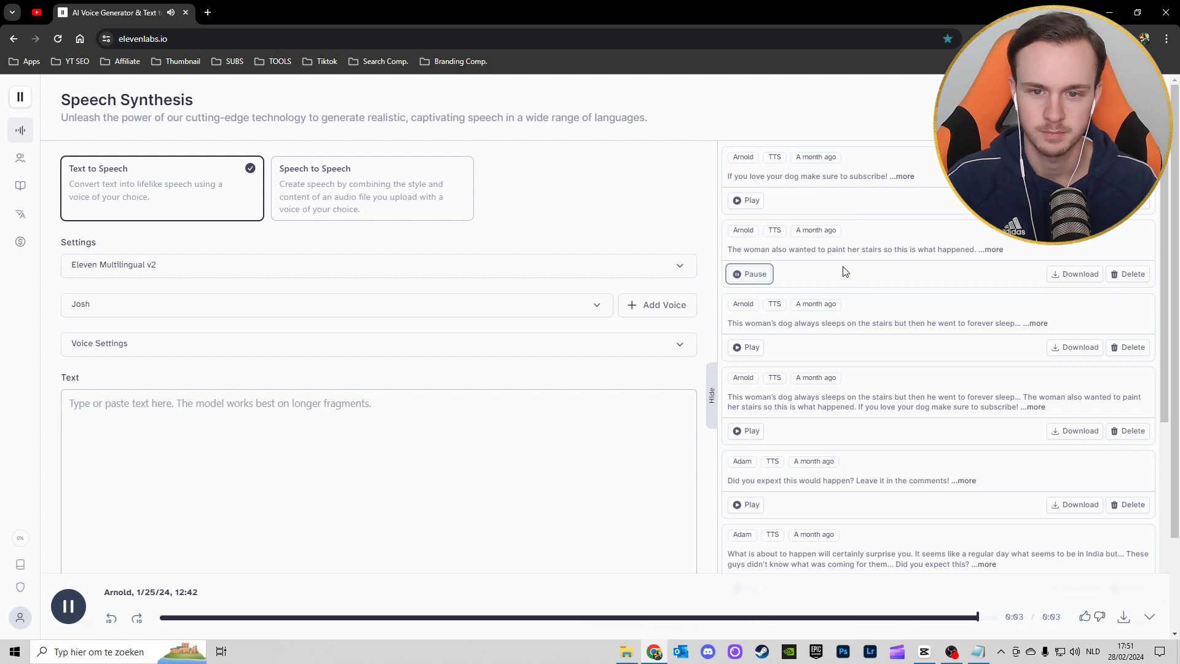
{"action": "left_click", "coordinate": [746, 274]}
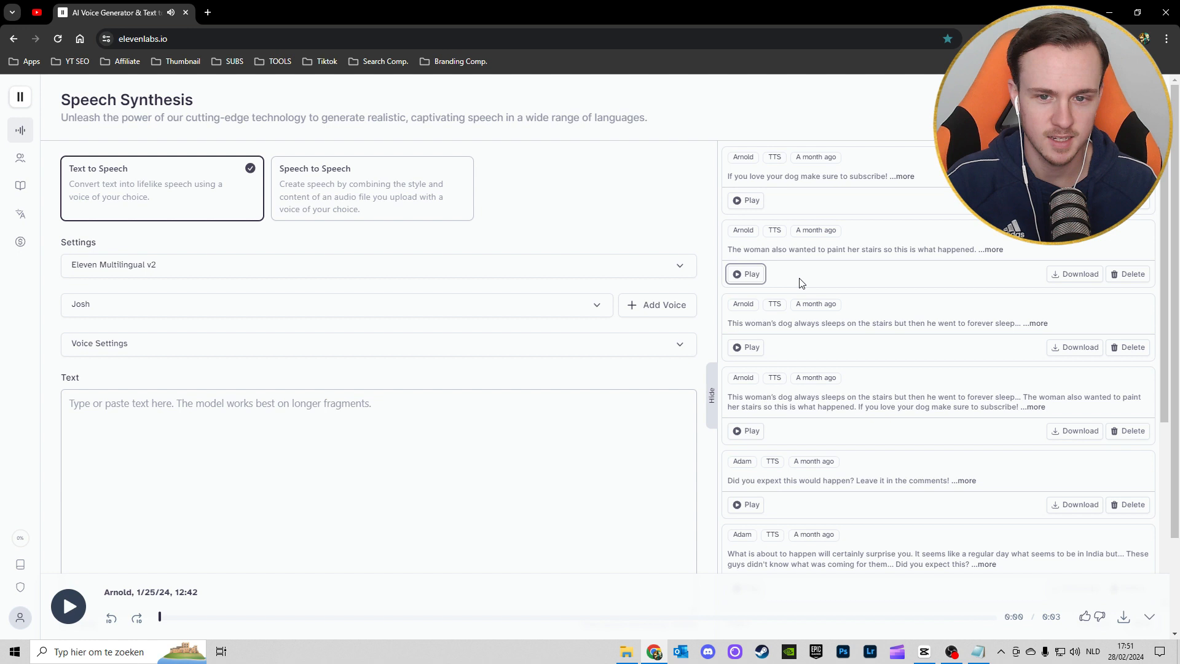
{"action": "mouse_move", "coordinate": [559, 387]}
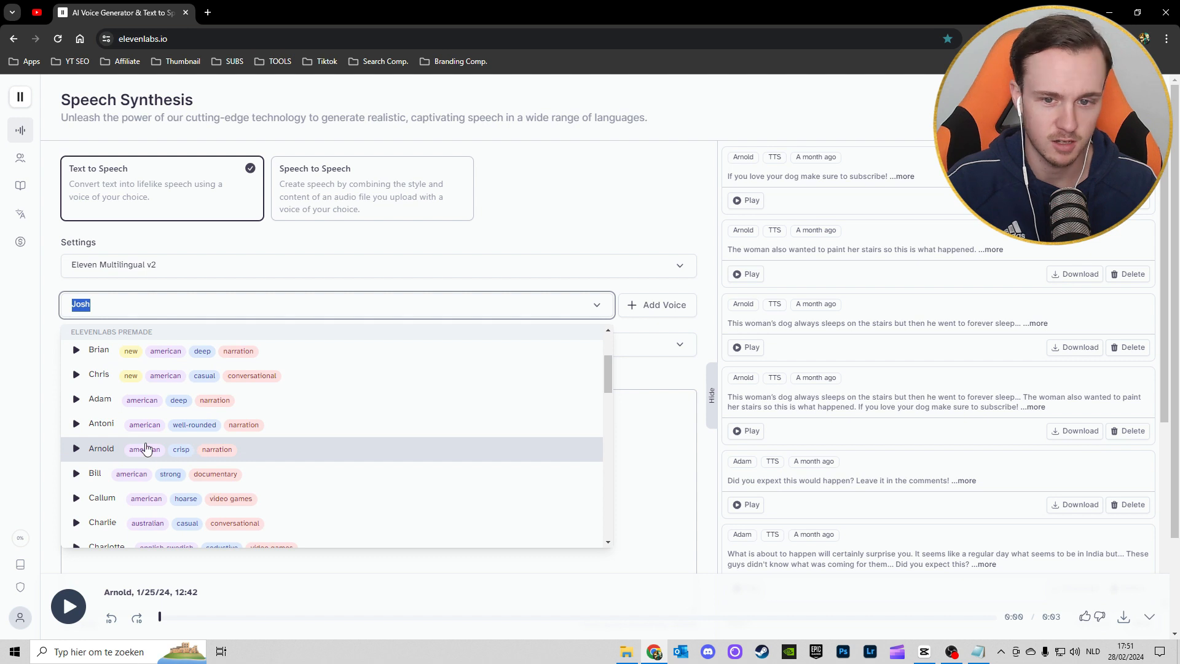
Enter 'How to add an AI Voice to youtube shorts' into the ElevenLabs text box
{"action": "scroll", "scroll_direction": "down", "scroll_amount": 3}
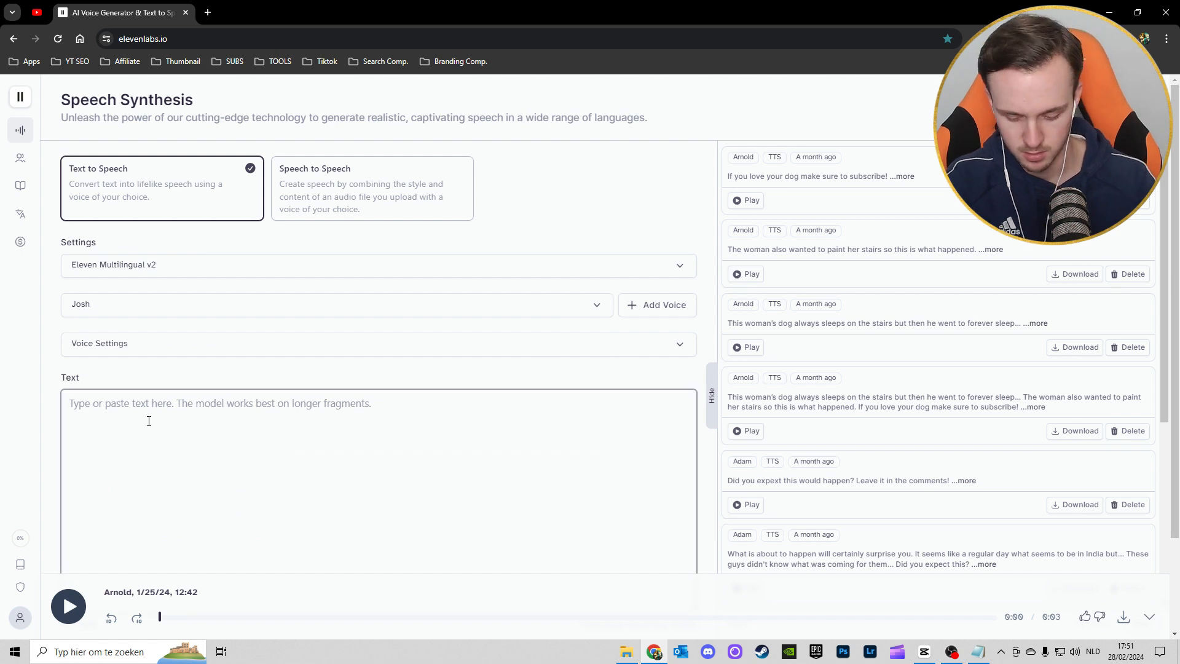
{"action": "type", "text": "How to add an AI Voice to youtube sh"}
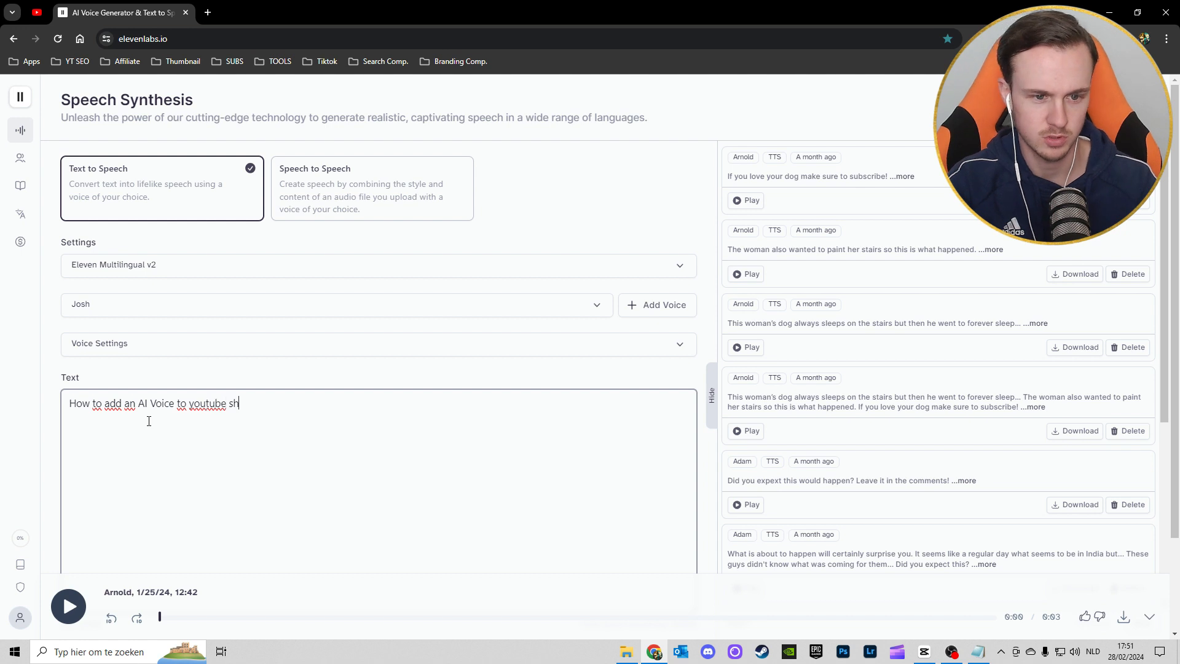
{"action": "type", "text": "orts"}
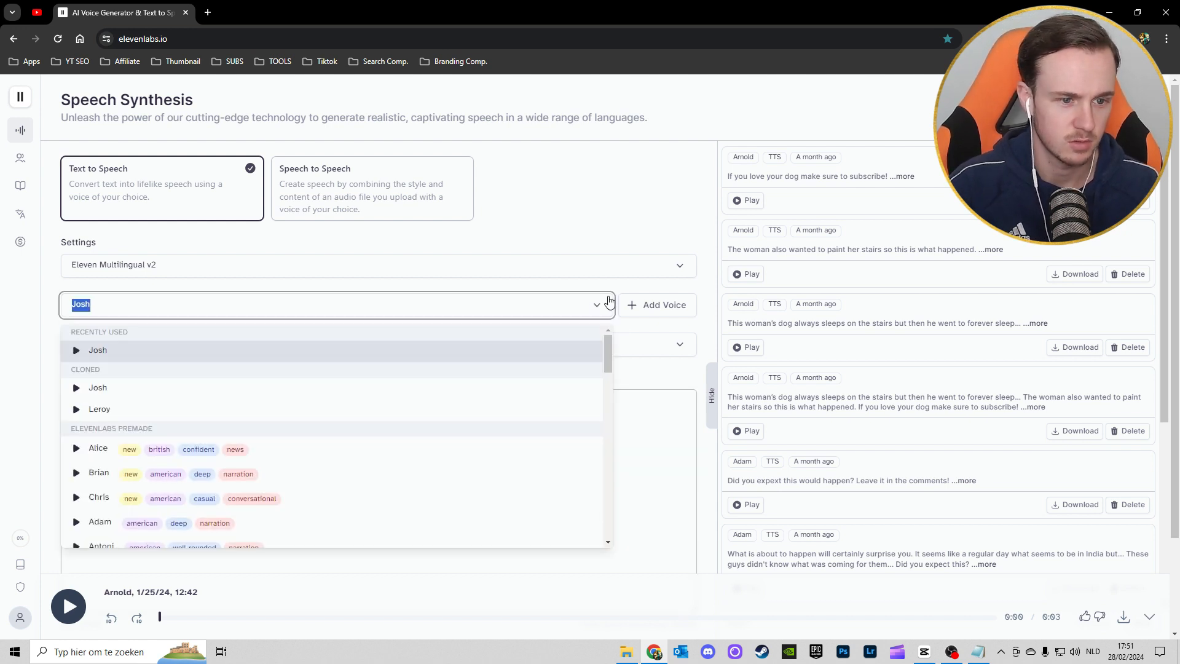
{"action": "mouse_move", "coordinate": [202, 456]}
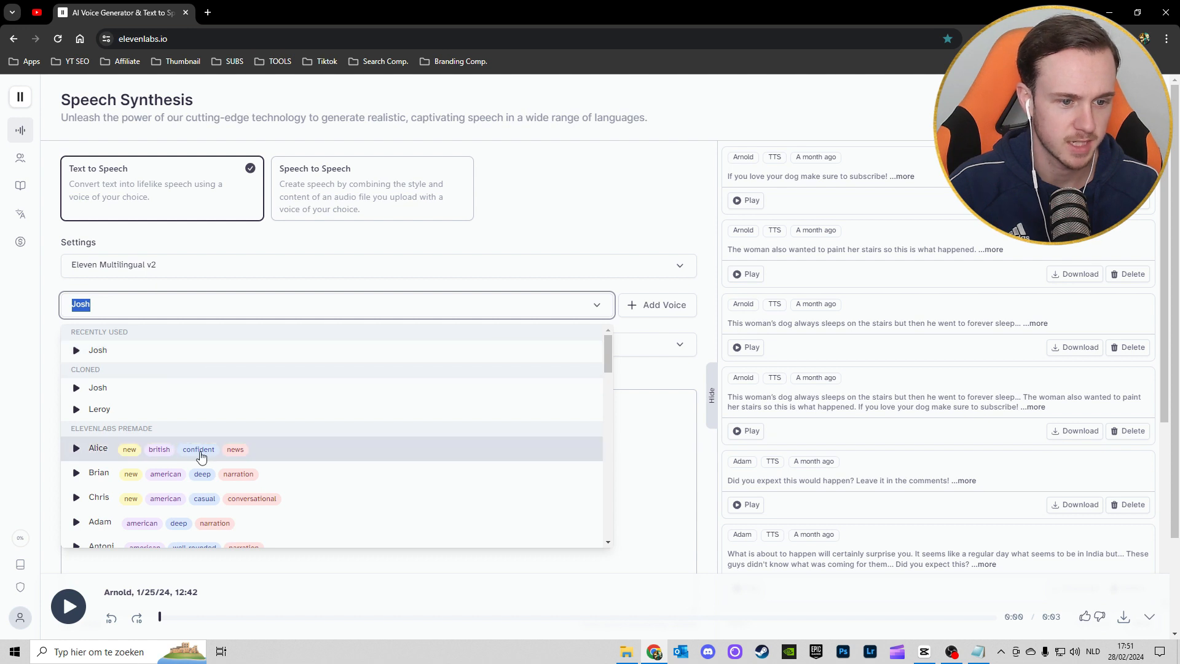
Select the Chris voice and scroll down to generate the clip
{"action": "left_click", "coordinate": [99, 497]}
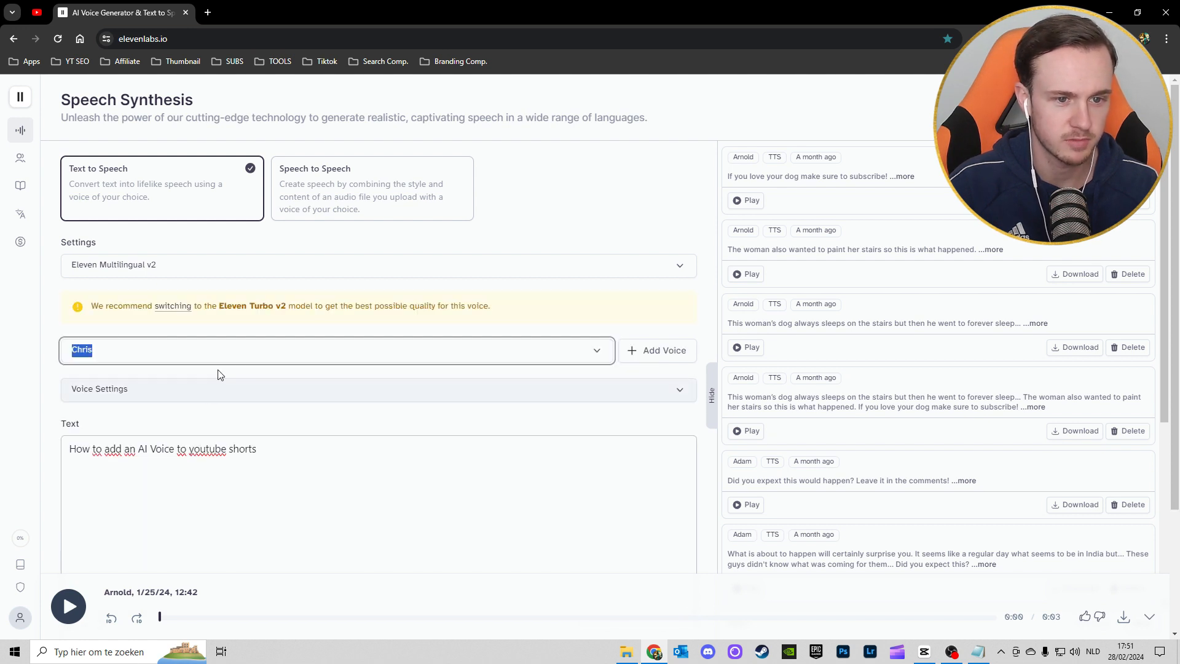
{"action": "scroll", "scroll_direction": "down", "scroll_amount": 3}
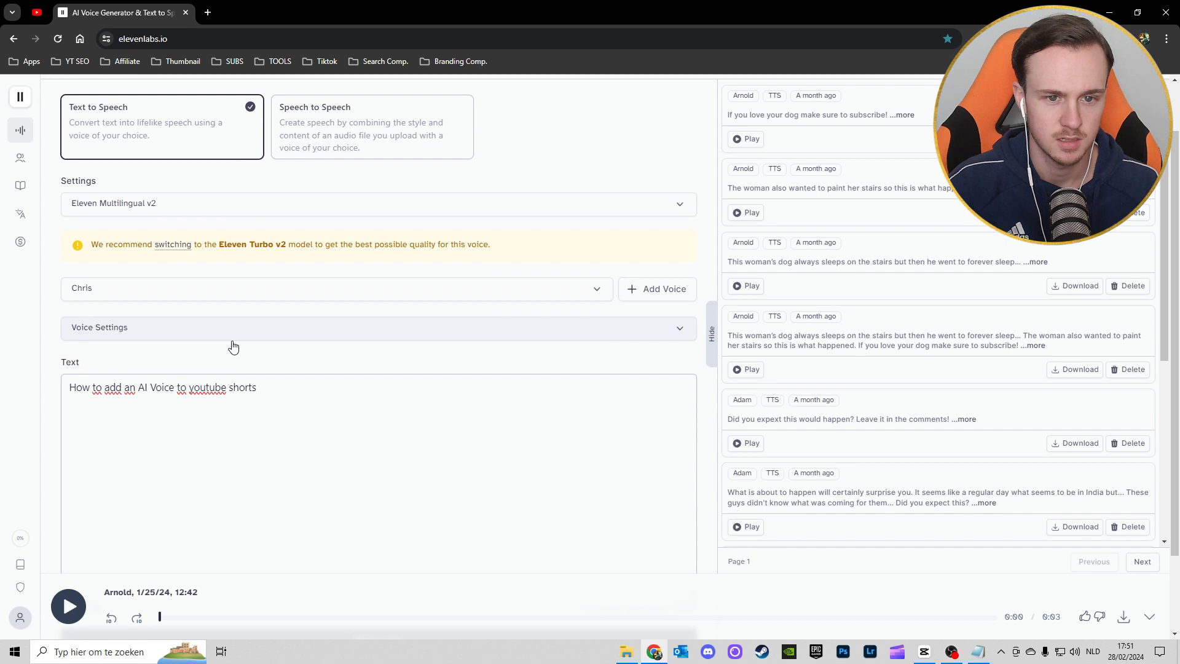
{"action": "scroll", "scroll_direction": "down", "scroll_amount": 3}
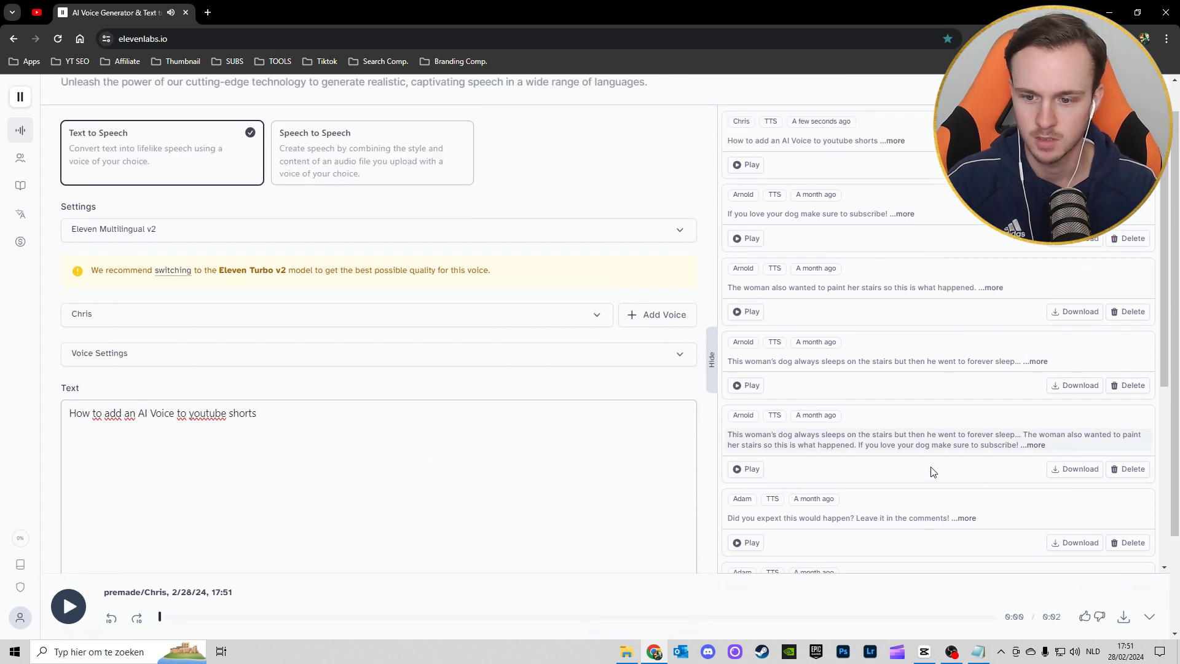
{"action": "scroll", "scroll_direction": "down", "scroll_amount": 3}
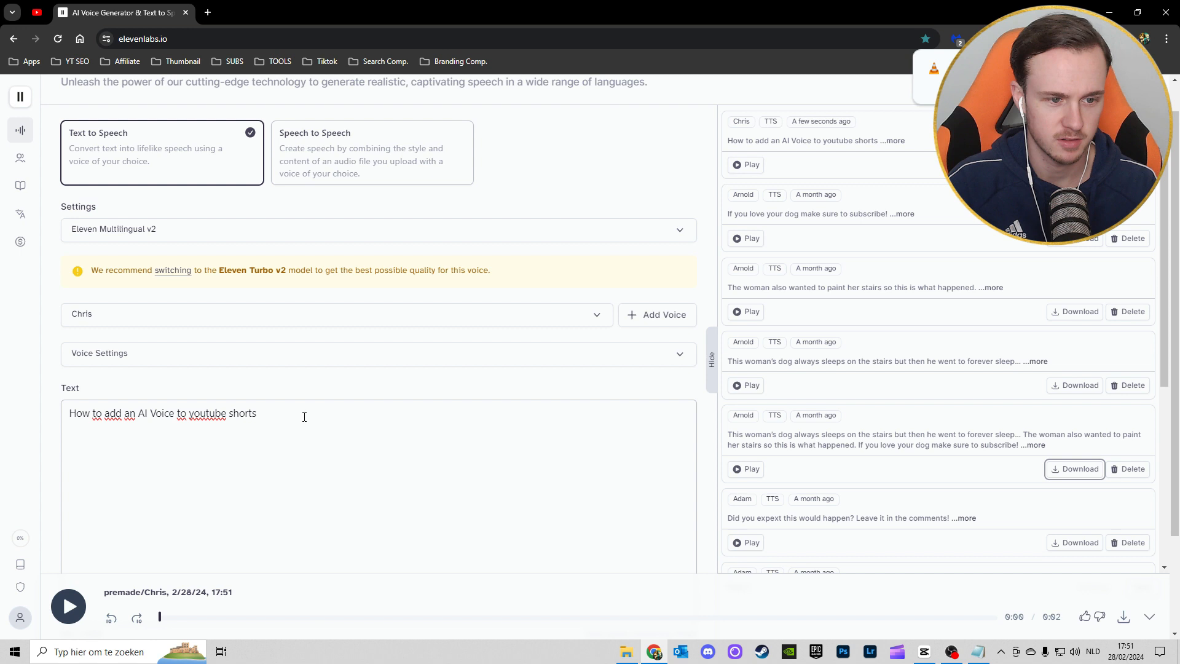
{"action": "scroll", "scroll_direction": "down", "scroll_amount": 3}
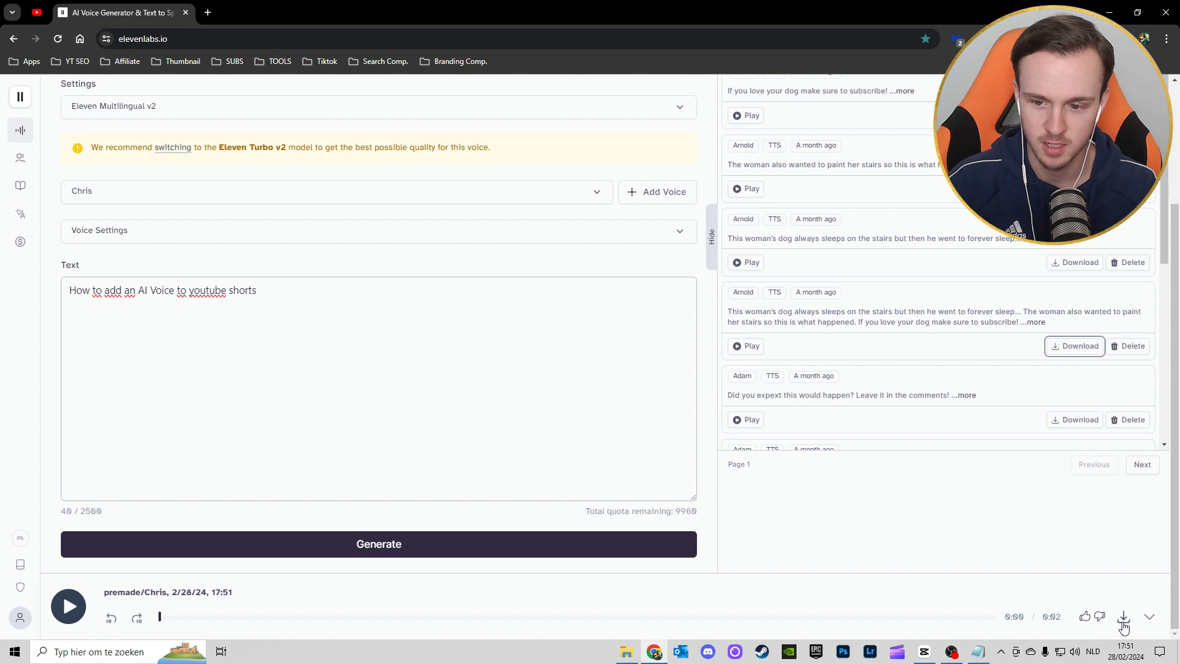
{"action": "mouse_move", "coordinate": [839, 544]}
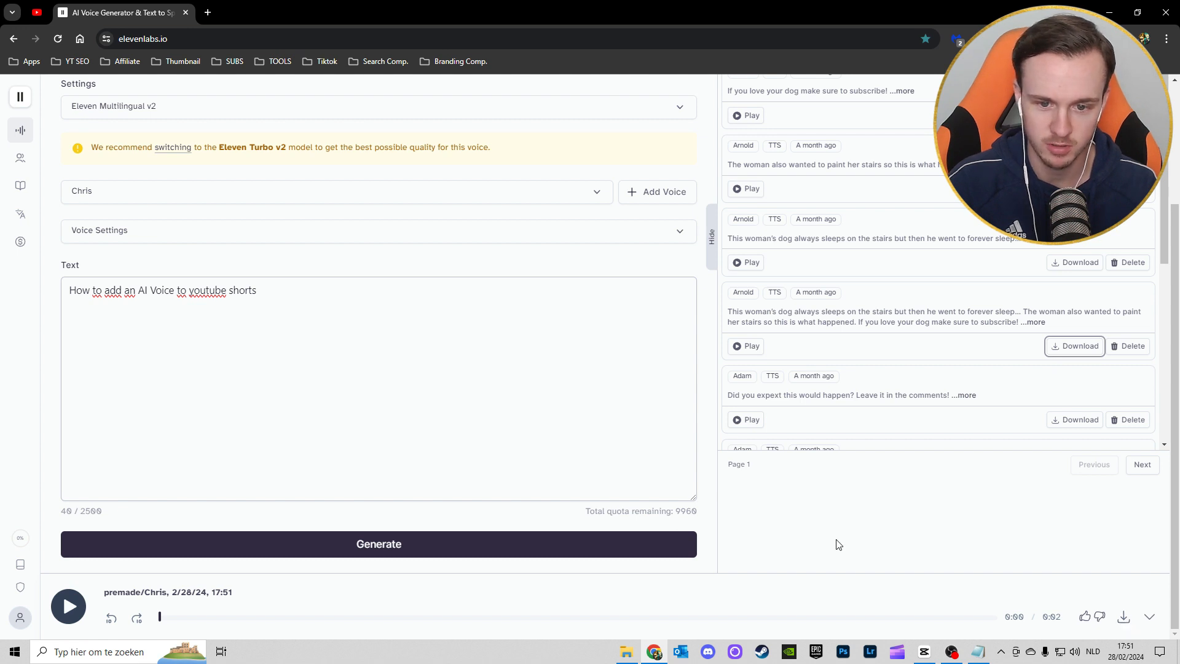
{"action": "mouse_move", "coordinate": [648, 524]}
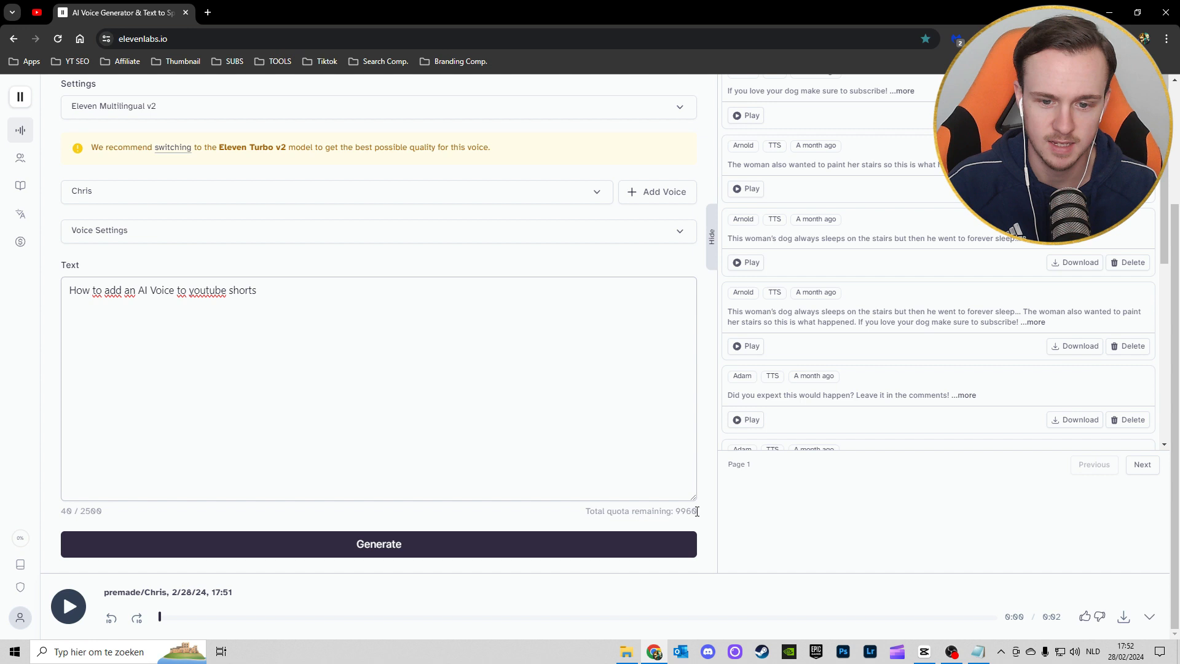
{"action": "mouse_move", "coordinate": [709, 518]}
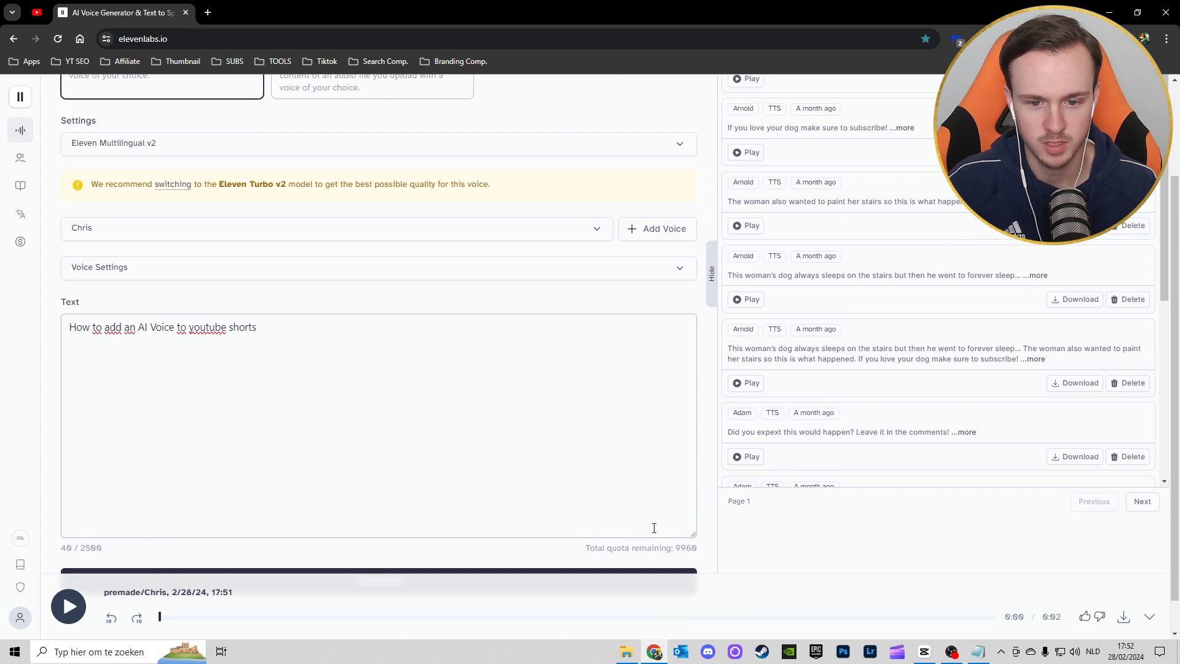
{"action": "scroll", "scroll_direction": "down", "scroll_amount": 3}
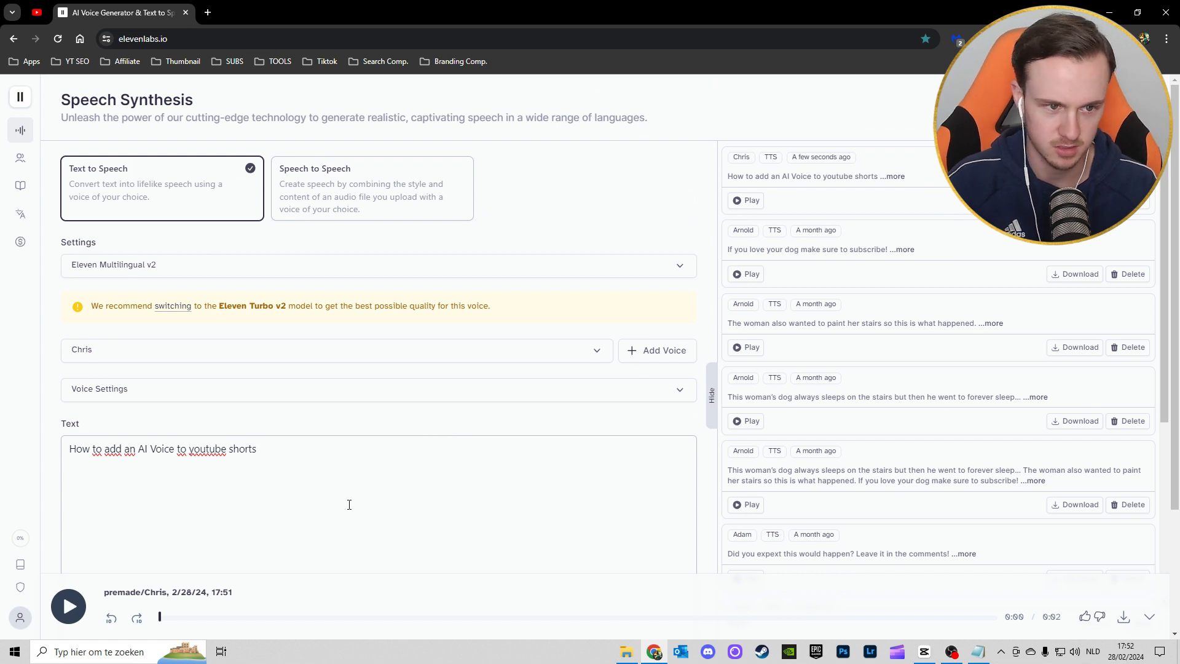
{"action": "scroll", "scroll_direction": "down", "scroll_amount": 3}
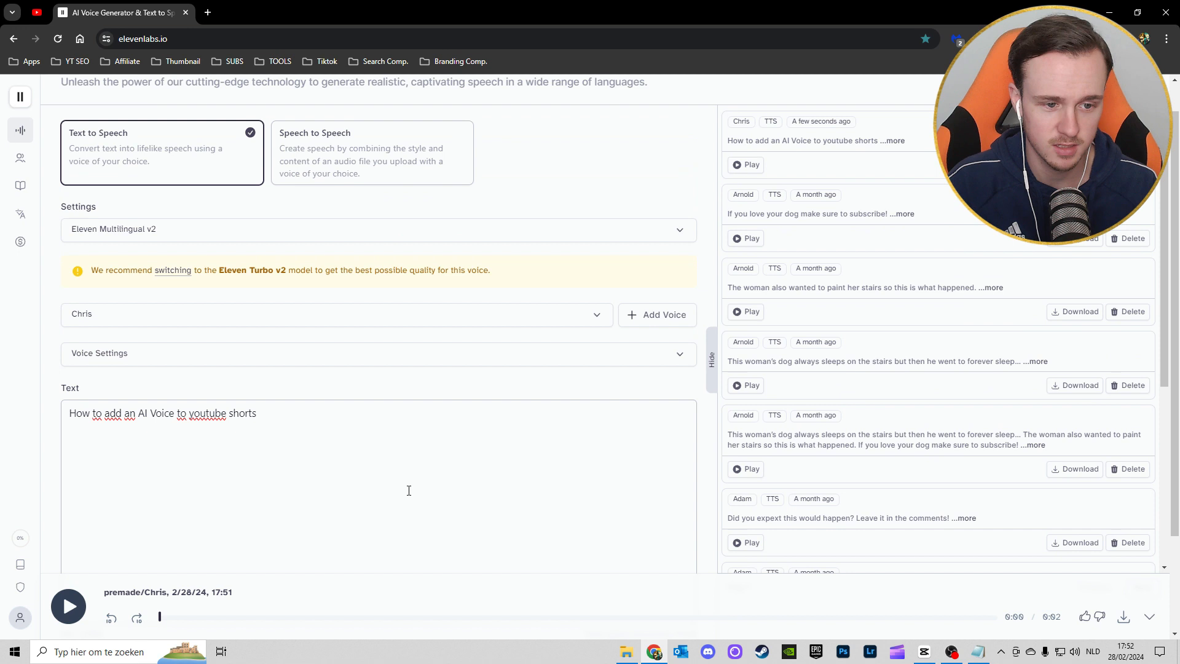
{"action": "scroll", "scroll_direction": "up", "scroll_amount": 3}
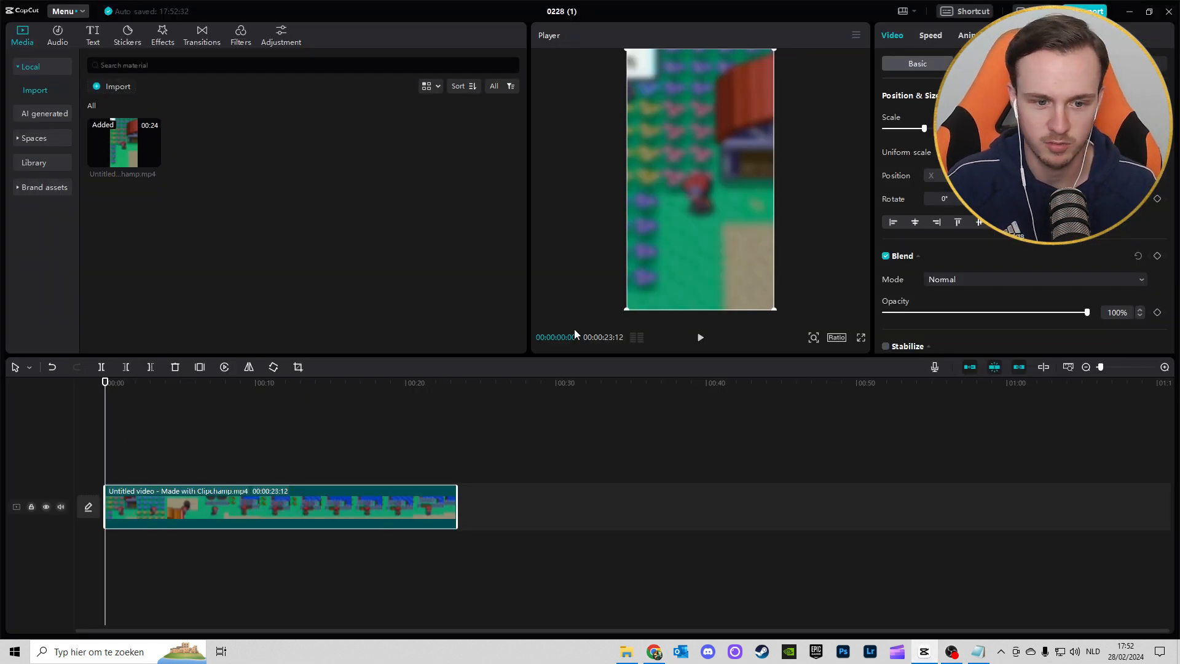
{"action": "mouse_move", "coordinate": [623, 641]}
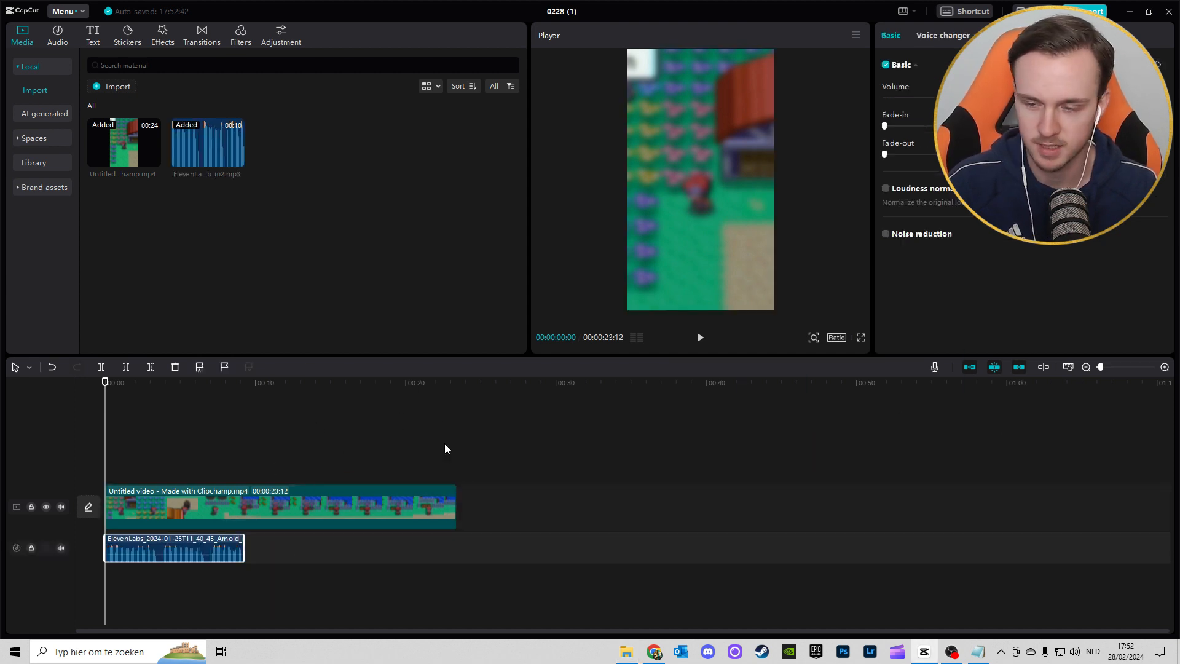
{"action": "mouse_move", "coordinate": [94, 553]}
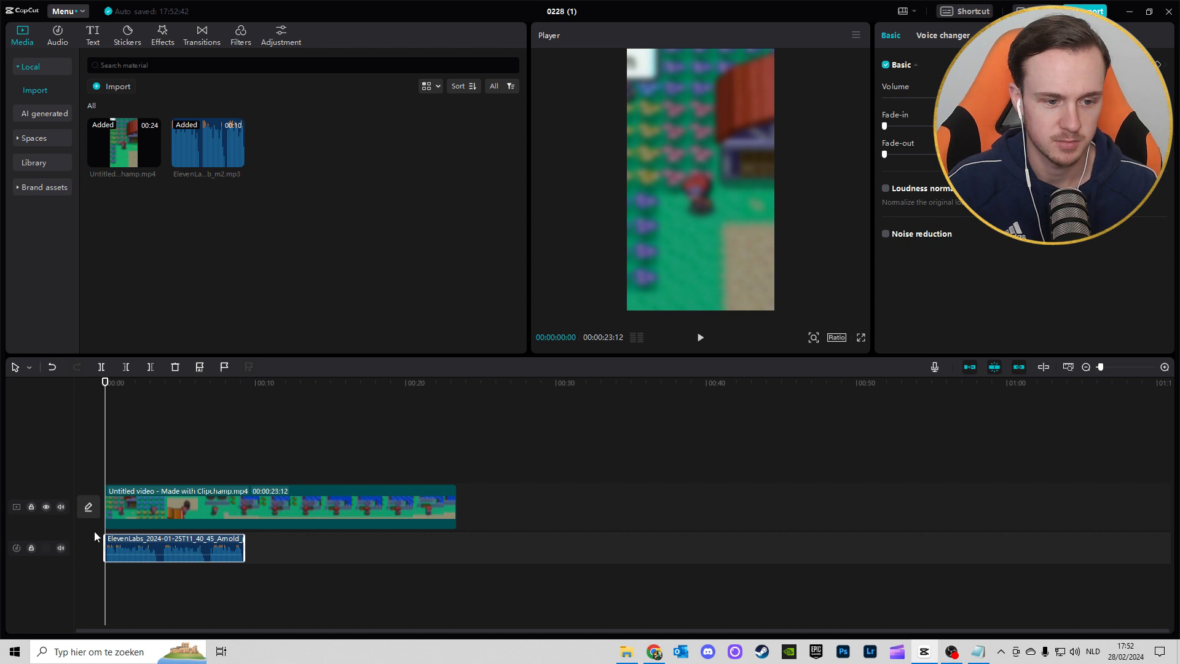
Select the ElevenLabs voice audio clip, then the gameplay video clip, on the timeline
{"action": "left_click", "coordinate": [174, 548]}
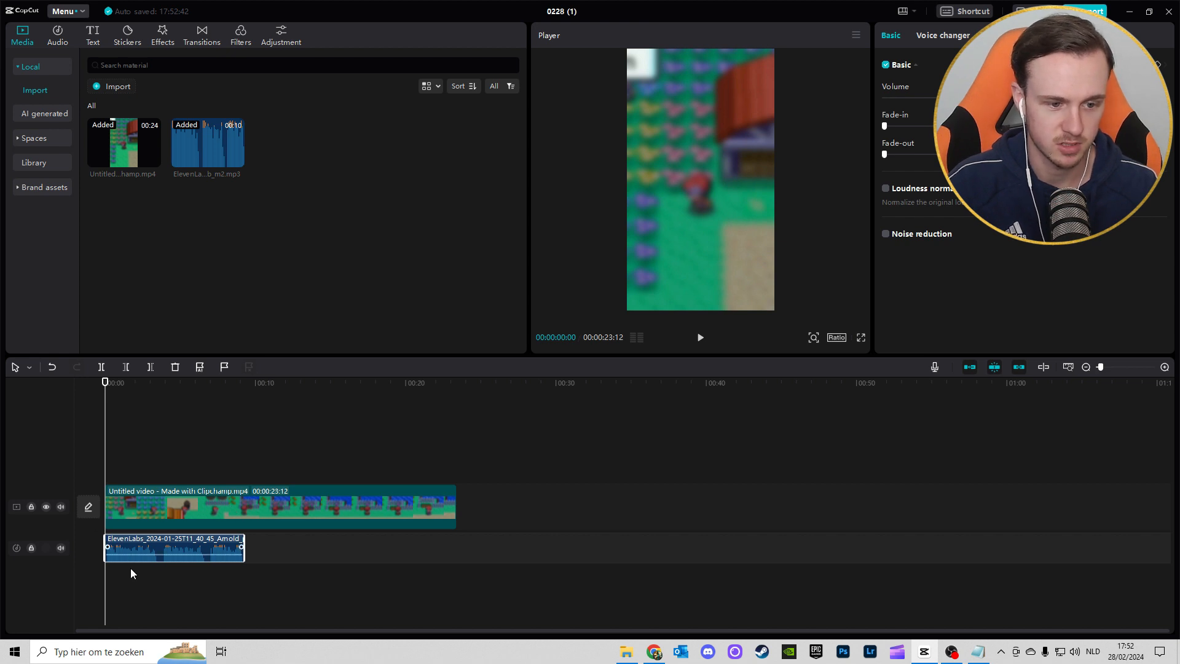
{"action": "mouse_move", "coordinate": [124, 547]}
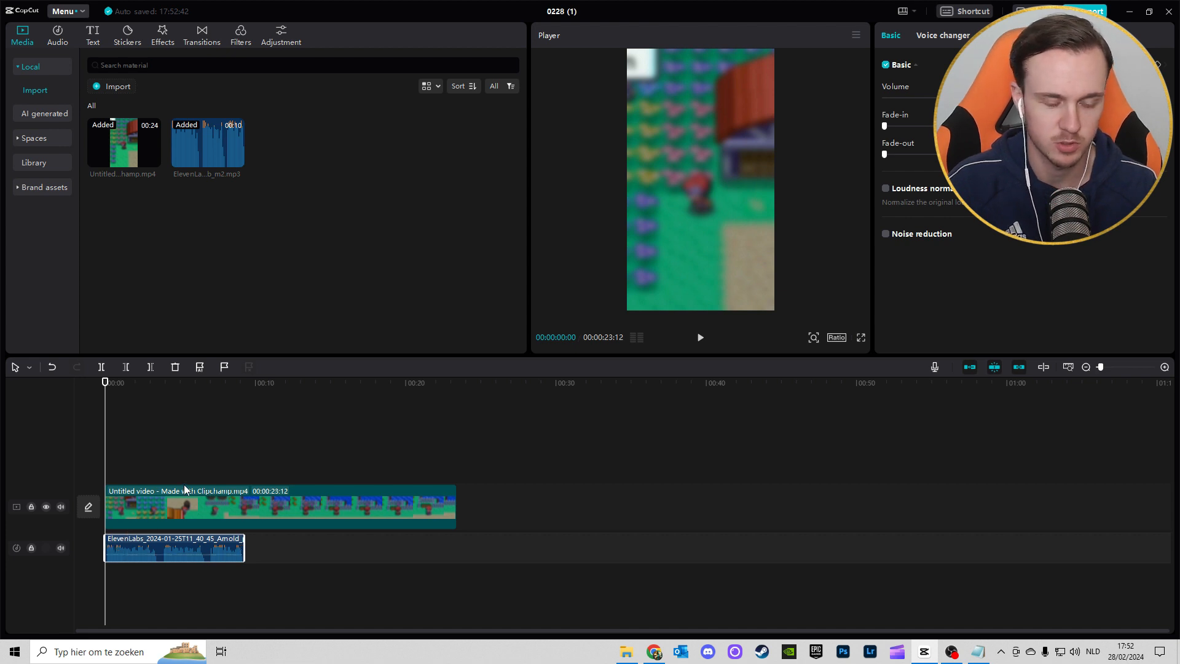
{"action": "left_click", "coordinate": [700, 338]}
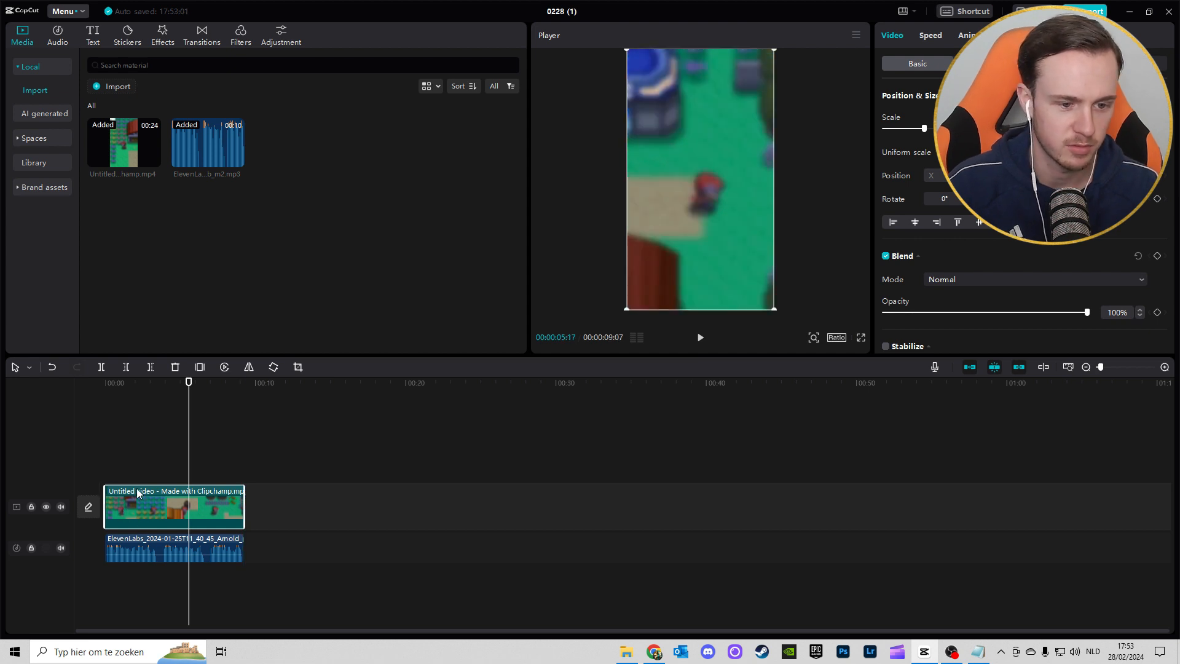
Select the trimmed gameplay clip, deselect, then select the voice audio clip to compare lengths
{"action": "left_click", "coordinate": [166, 552]}
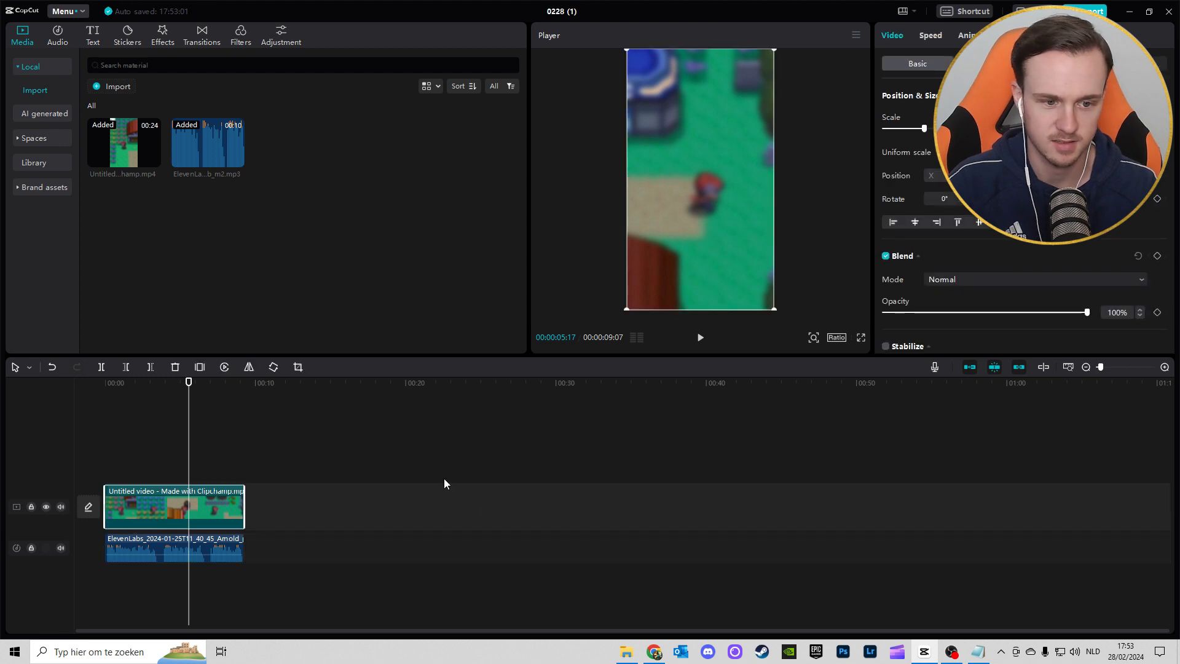
{"action": "left_click", "coordinate": [174, 552]}
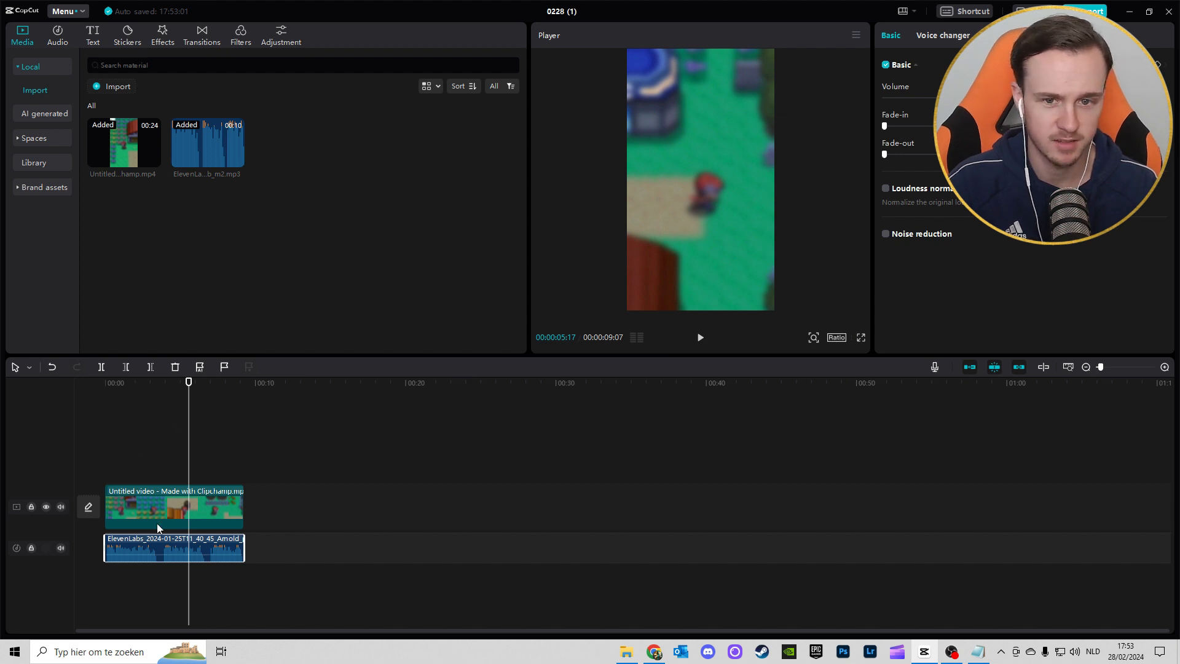
{"action": "left_click", "coordinate": [197, 550]}
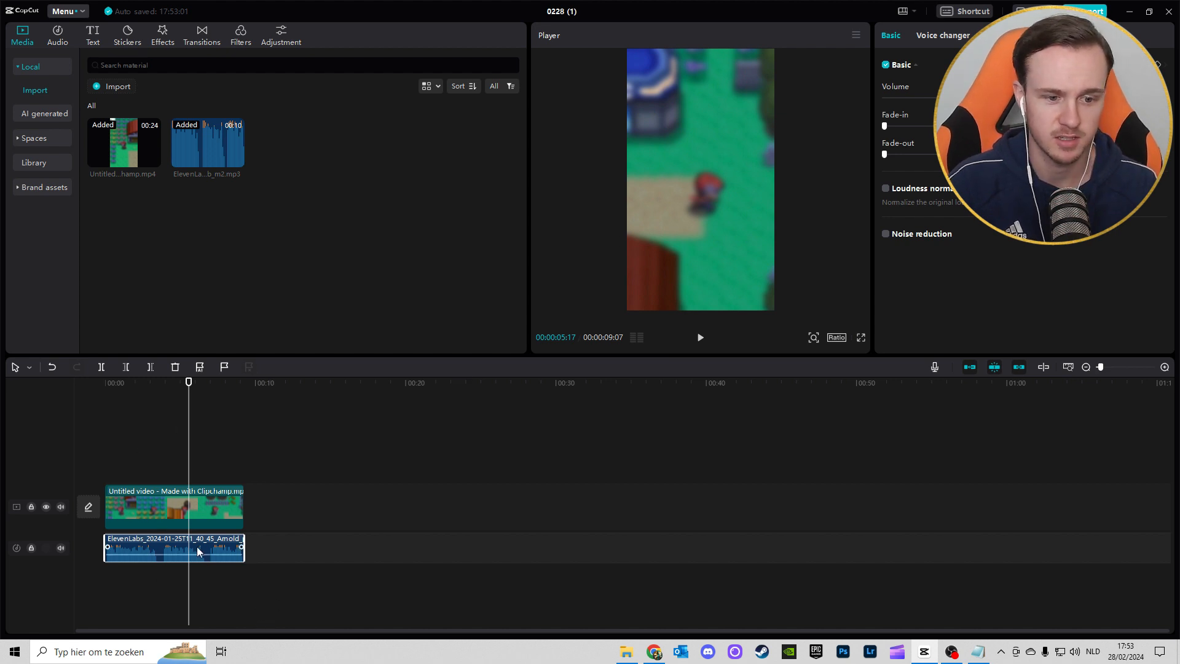